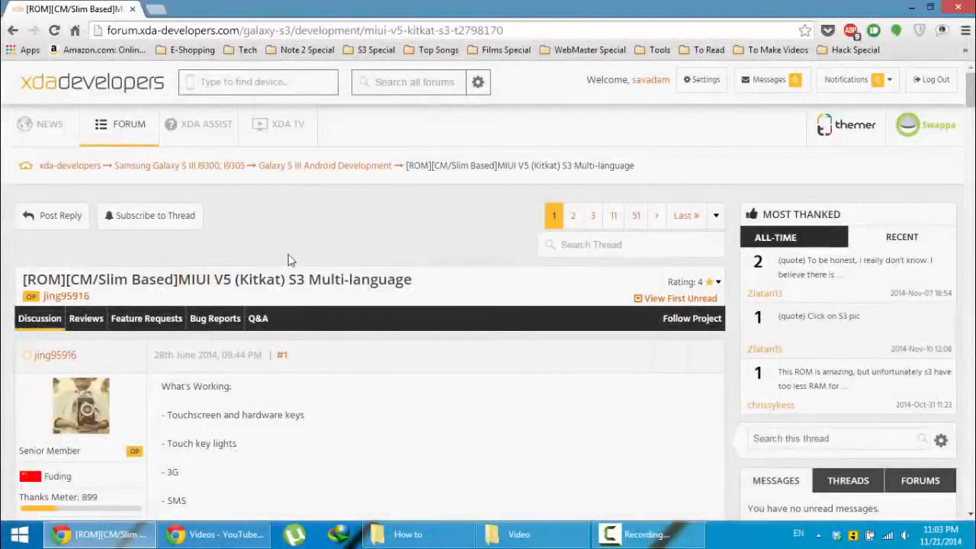
Scroll the thread's first post down to its DOWNLOAD LINK section for the ROM, Gapps and kernel.
{"action": "left_click", "coordinate": [305, 30]}
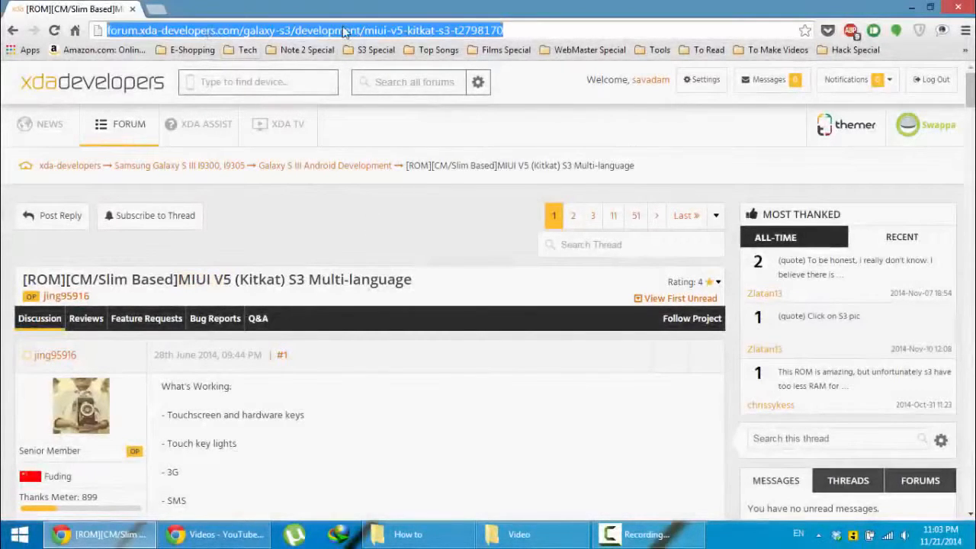
{"action": "scroll", "scroll_direction": "down", "scroll_amount": 3}
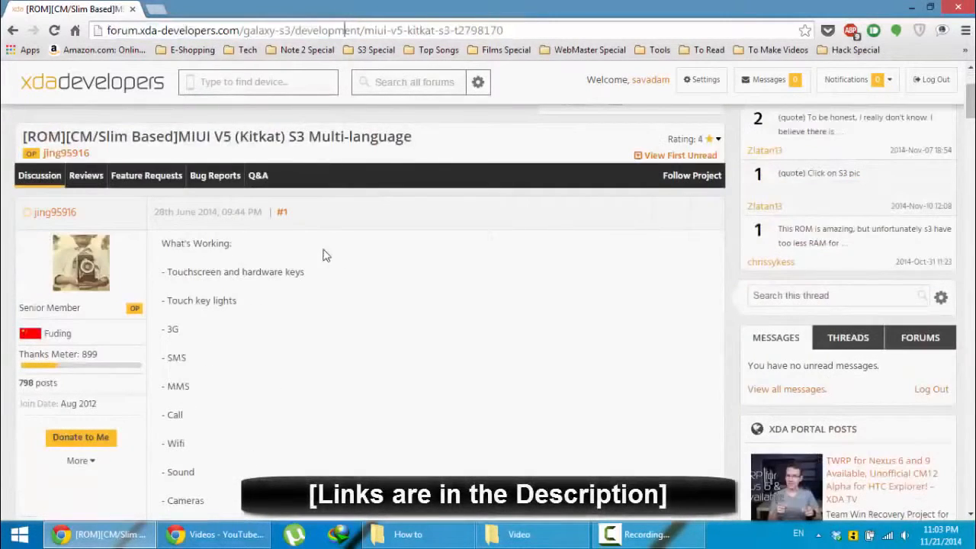
{"action": "scroll", "scroll_direction": "down", "scroll_amount": 3}
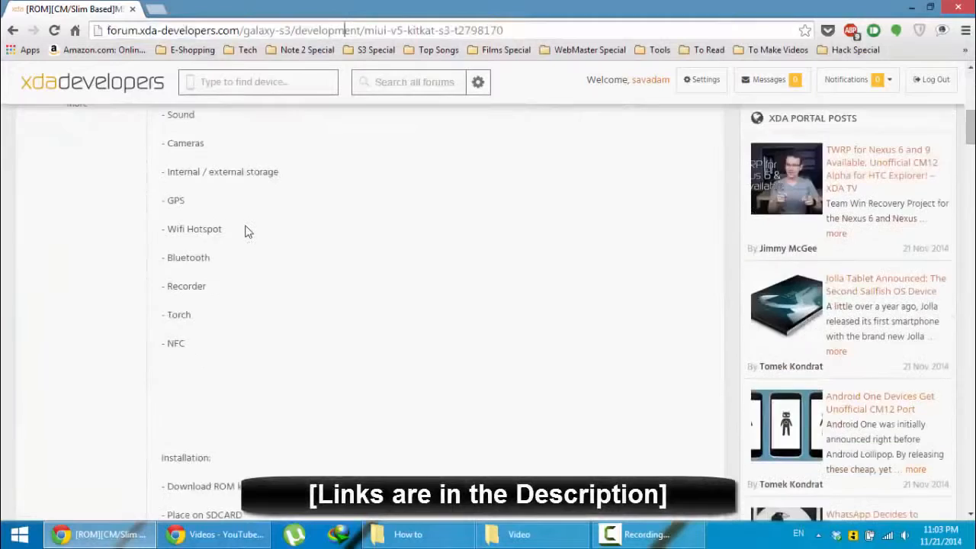
{"action": "scroll", "scroll_direction": "down", "scroll_amount": 3}
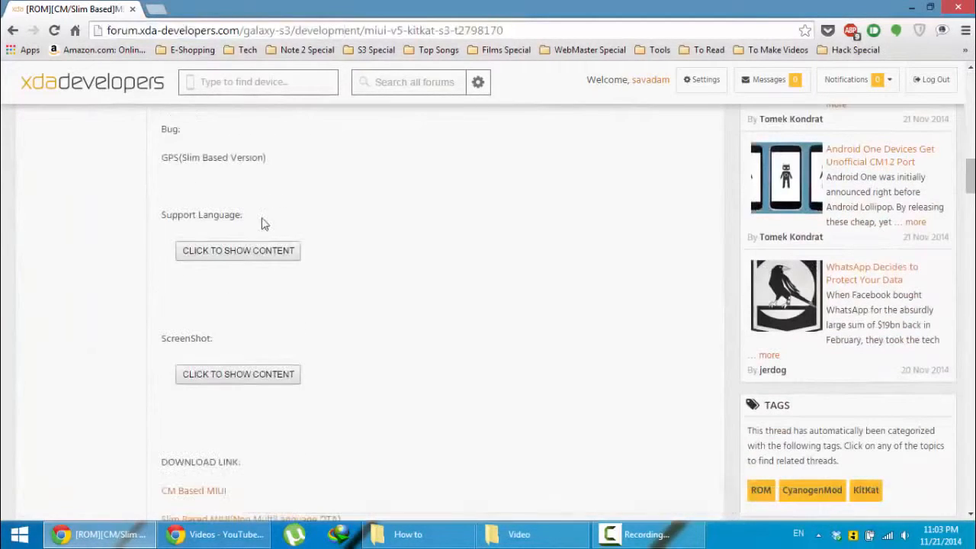
{"action": "scroll", "scroll_direction": "down", "scroll_amount": 3}
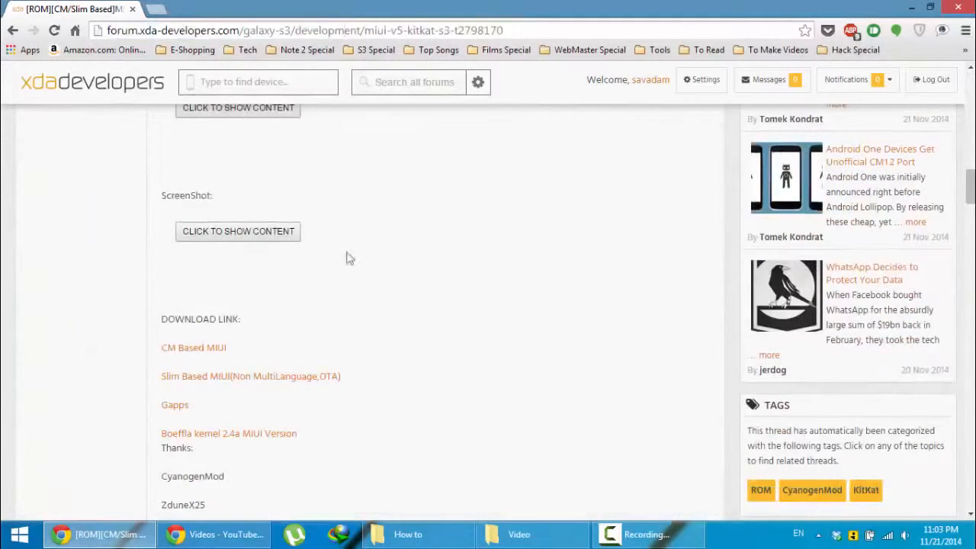
{"action": "scroll", "scroll_direction": "down", "scroll_amount": 3}
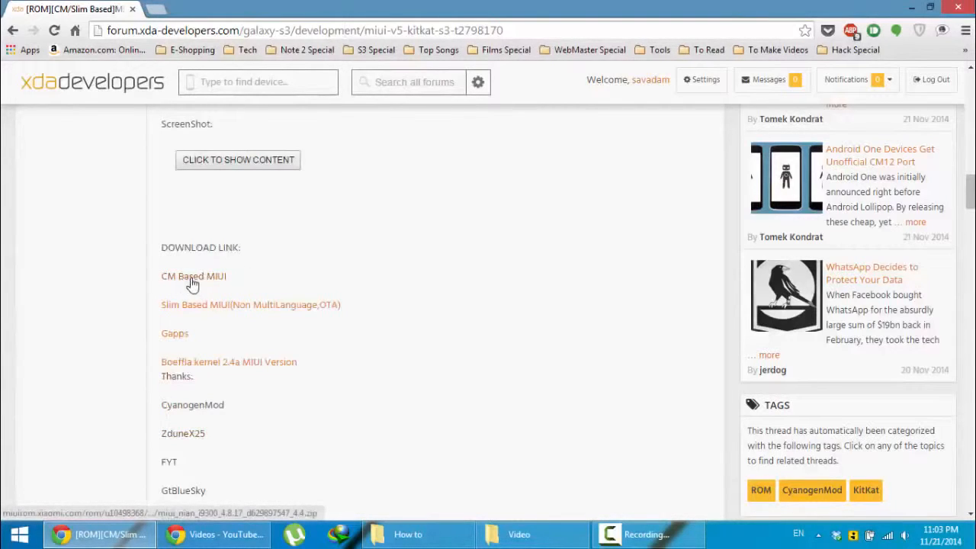
{"action": "mouse_move", "coordinate": [189, 265]}
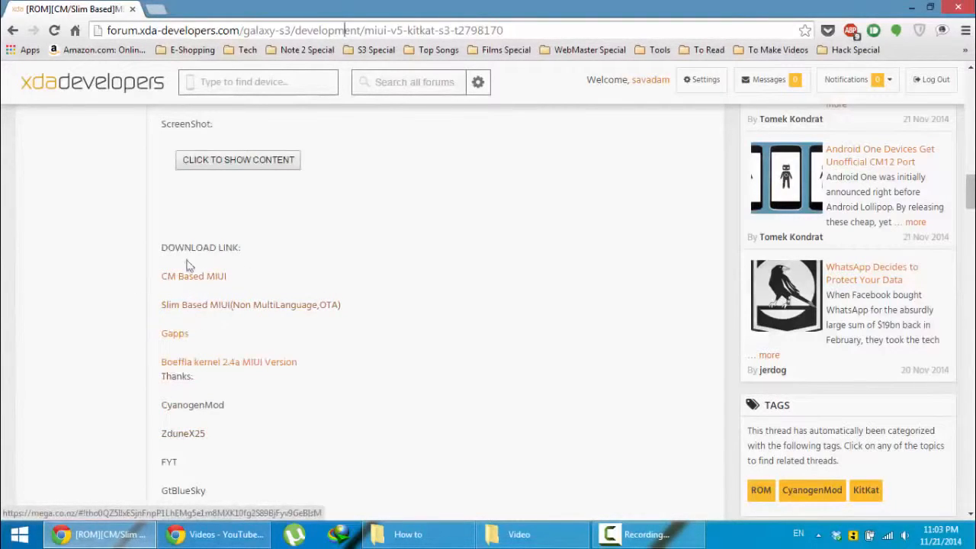
{"action": "mouse_move", "coordinate": [236, 305]}
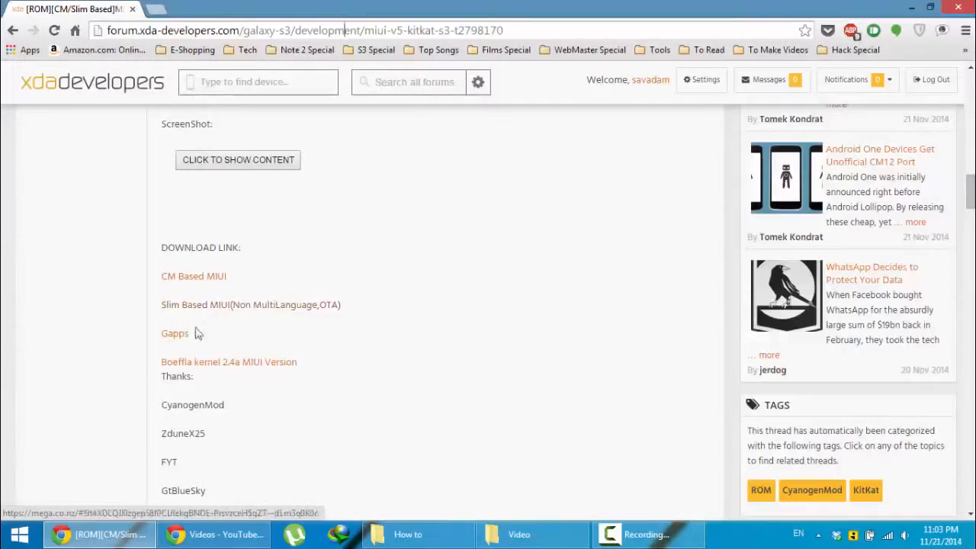
{"action": "mouse_move", "coordinate": [162, 338]}
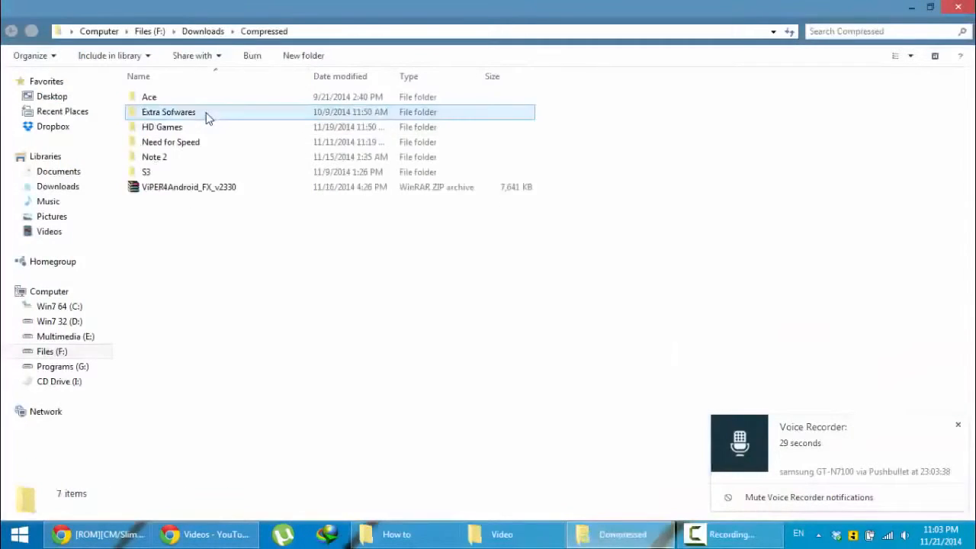
Browse into S3, then ROMs, then the slim MIUI folder.
{"action": "double_click", "coordinate": [146, 171]}
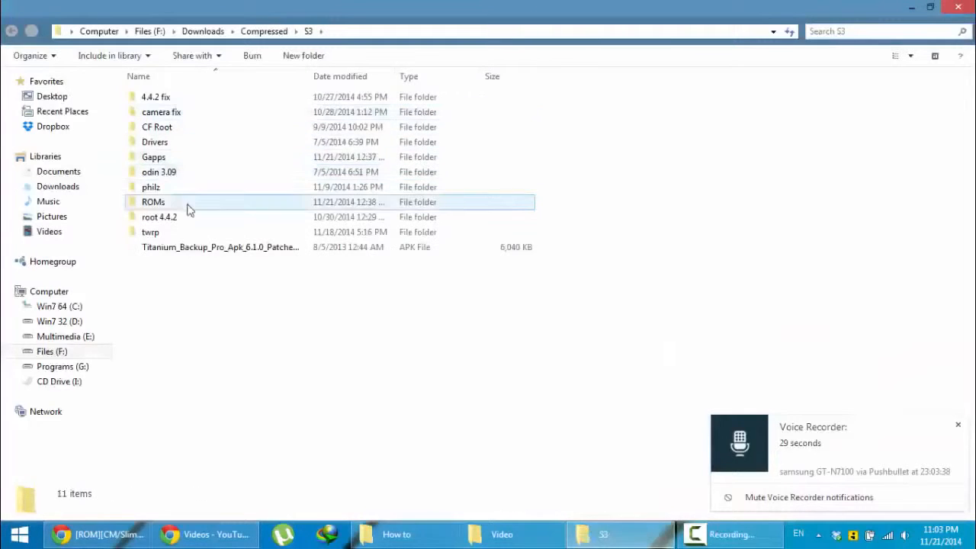
{"action": "double_click", "coordinate": [152, 201]}
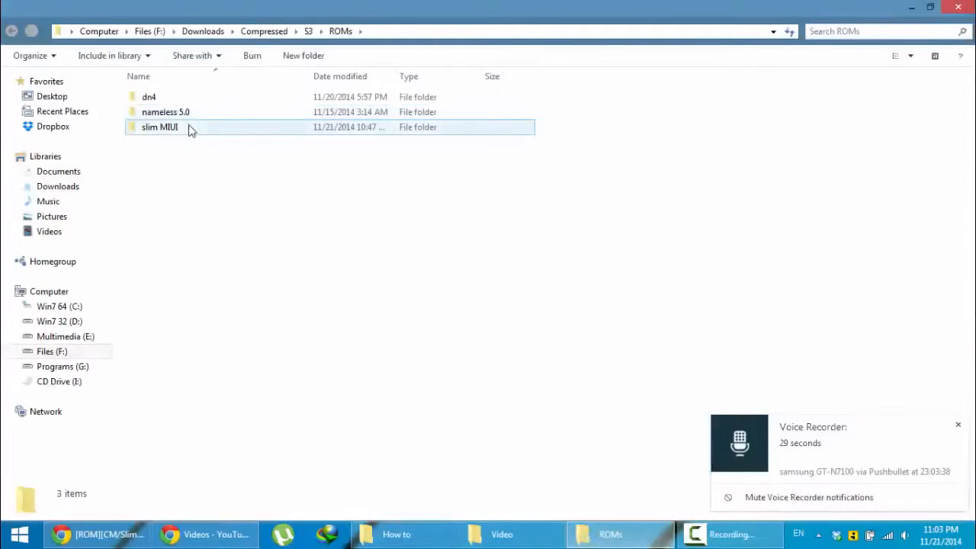
{"action": "double_click", "coordinate": [160, 126]}
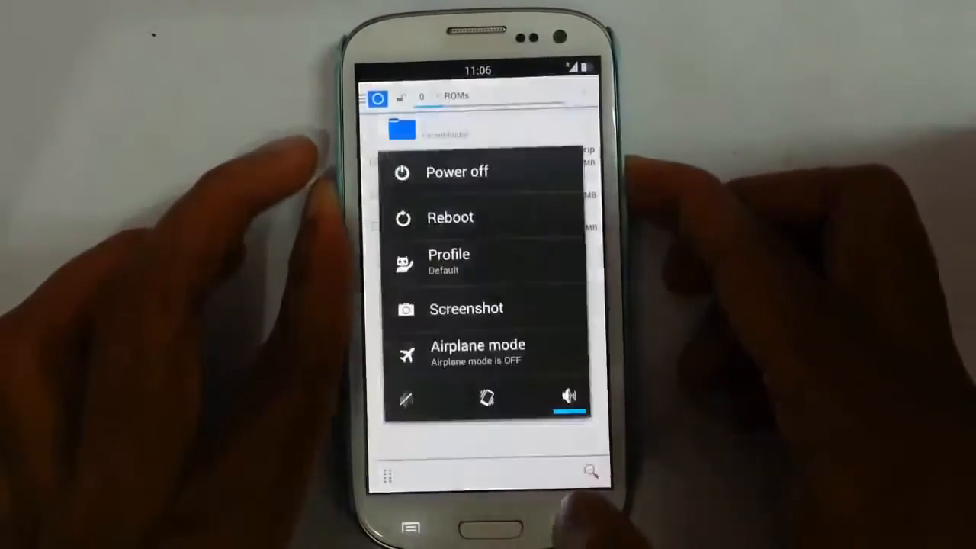
Power off the Galaxy S3 from the power menu and confirm the shutdown.
{"action": "left_click", "coordinate": [454, 171]}
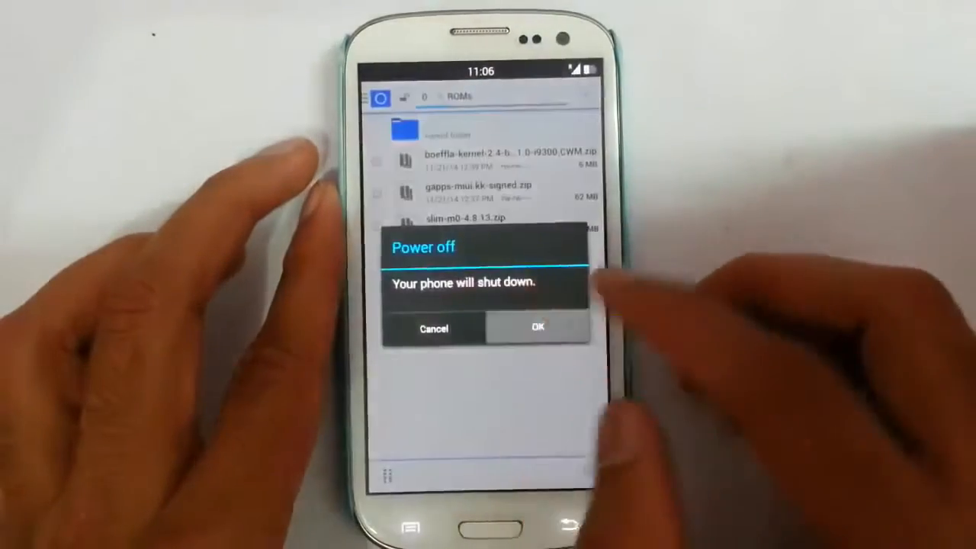
{"action": "left_click", "coordinate": [536, 328]}
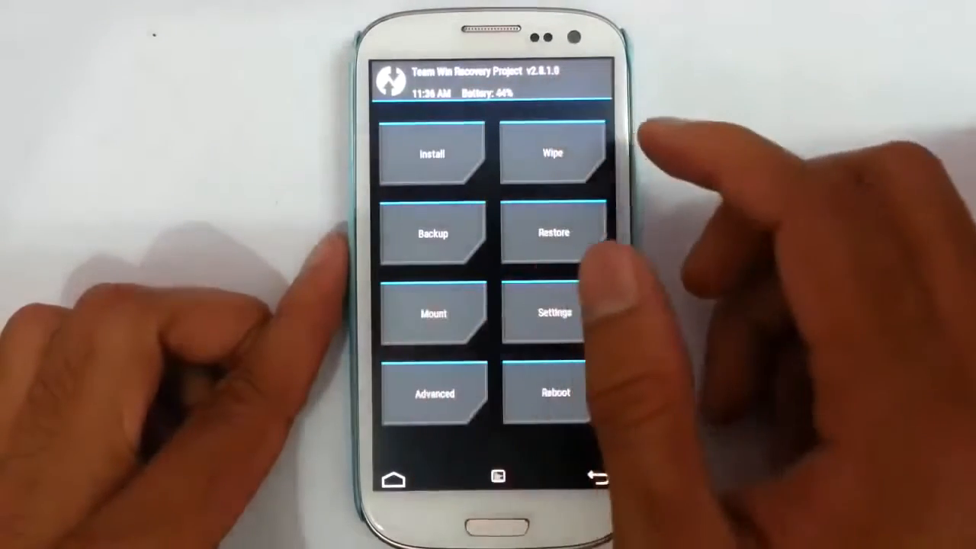
Start an install and browse to /sdcard/ROMs listing the kernel, Gapps and slim MIUI zips.
{"action": "left_click", "coordinate": [433, 232]}
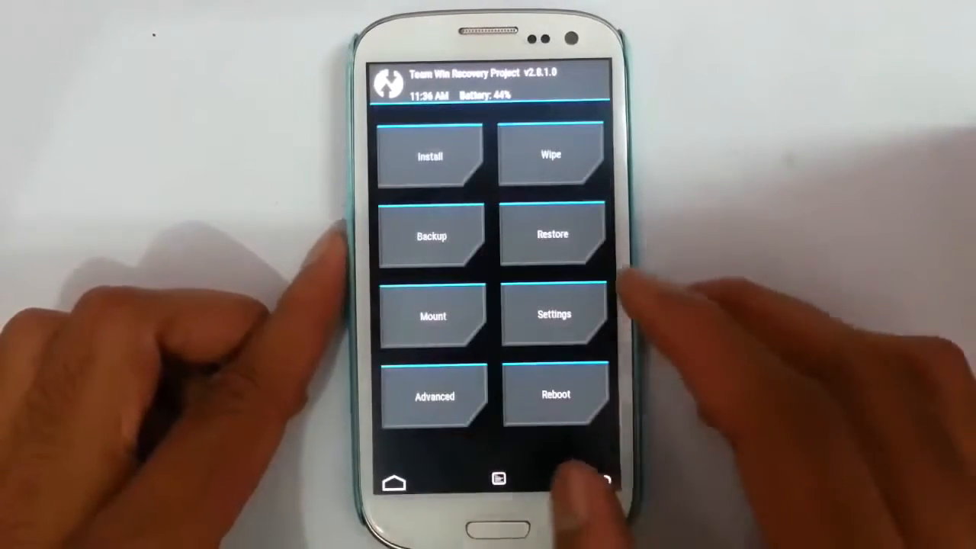
{"action": "left_click", "coordinate": [550, 155]}
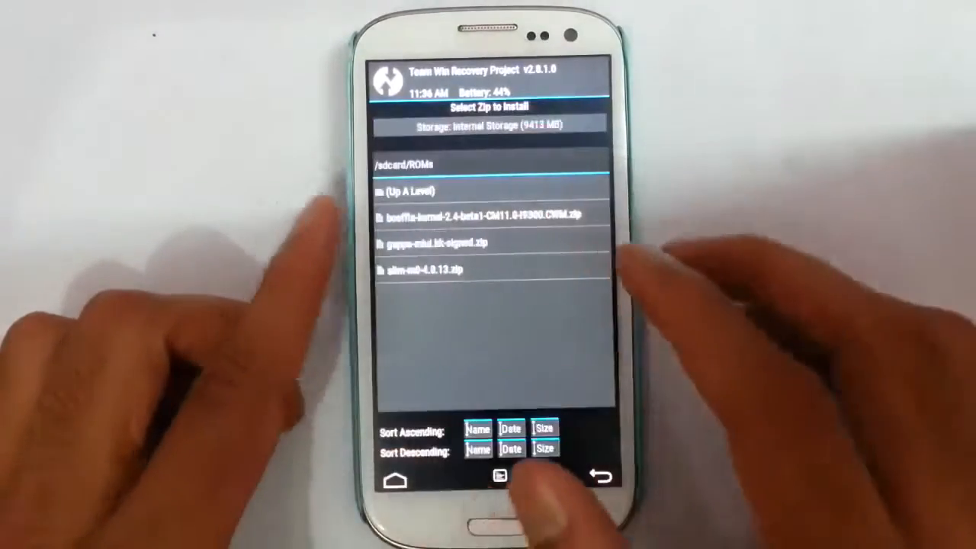
Select the slim MIUI ROM zip and swipe to confirm flashing it.
{"action": "left_click", "coordinate": [412, 190]}
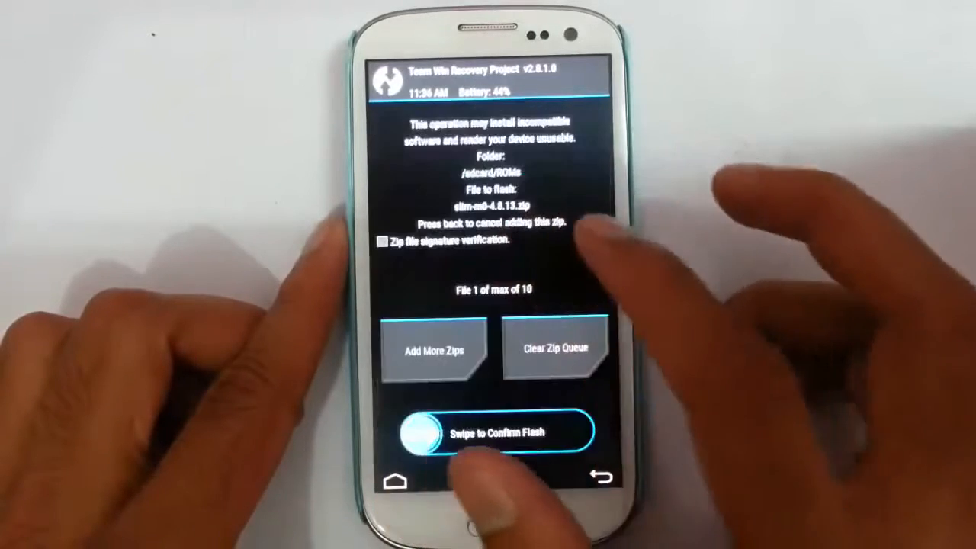
{"action": "left_click_drag", "start_coordinate": [412, 433], "coordinate": [579, 433]}
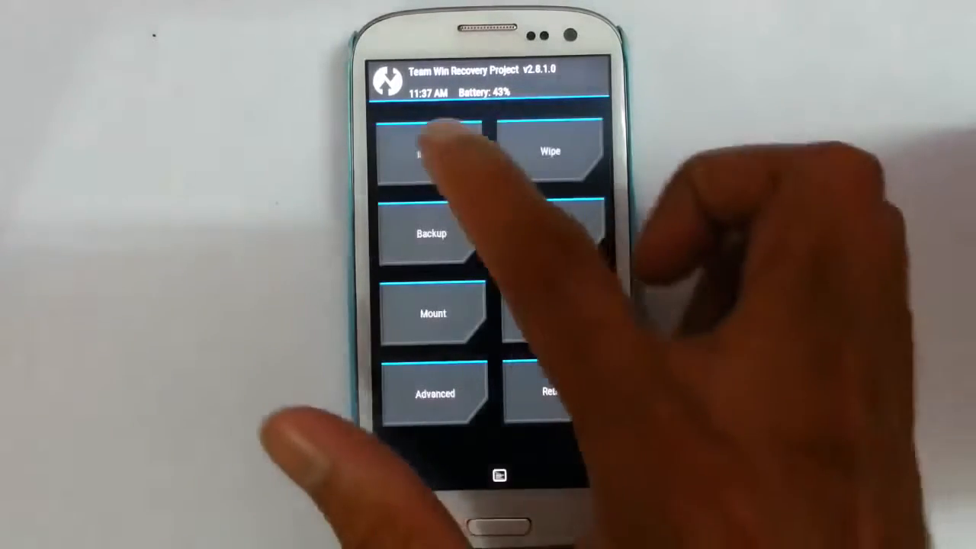
Flash gapps-miui.kk-signed.zip and return to the main recovery menu.
{"action": "left_click", "coordinate": [430, 150]}
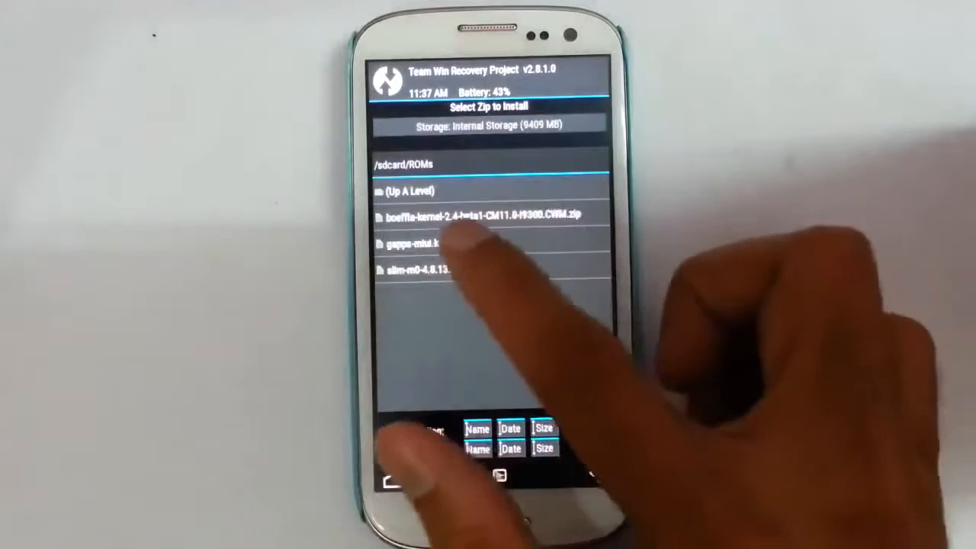
{"action": "left_click", "coordinate": [427, 244]}
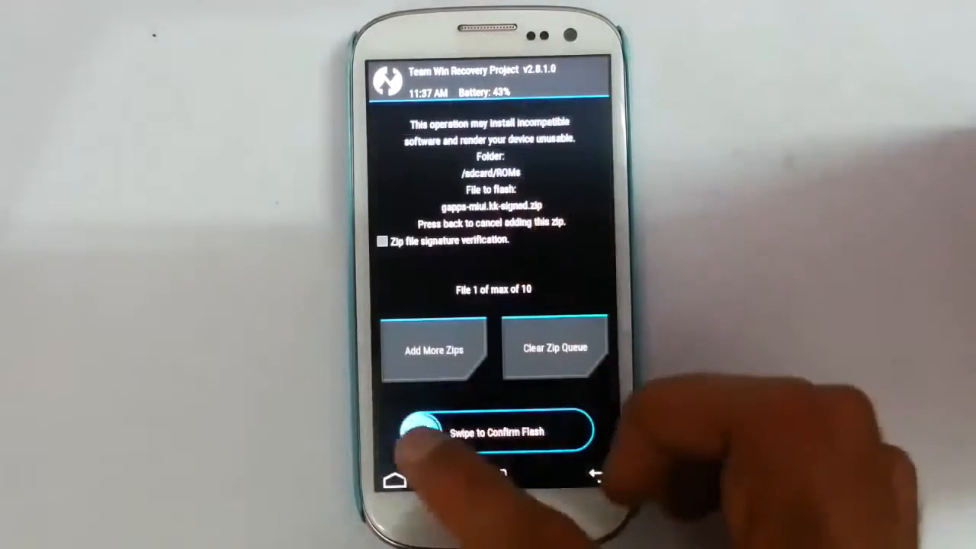
{"action": "left_click_drag", "start_coordinate": [414, 433], "coordinate": [582, 433]}
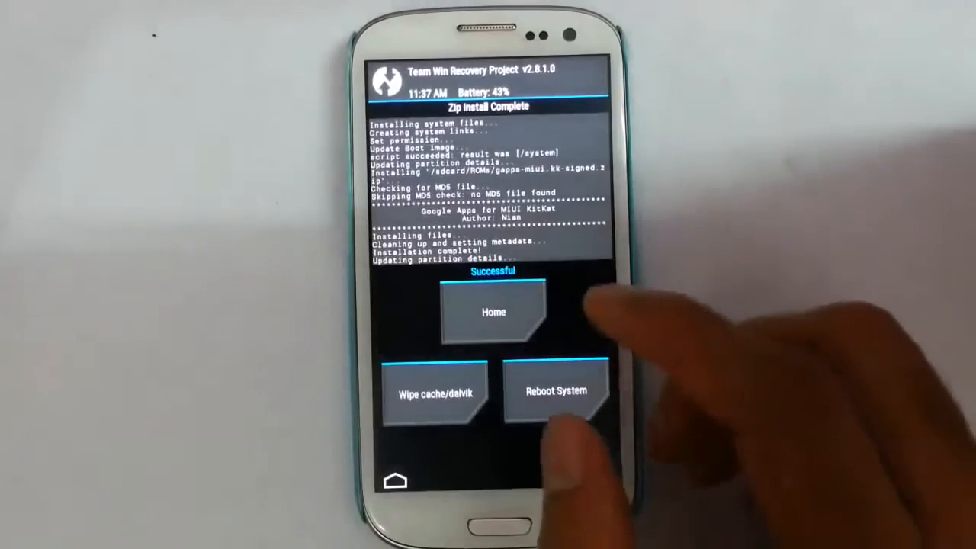
{"action": "left_click", "coordinate": [494, 311]}
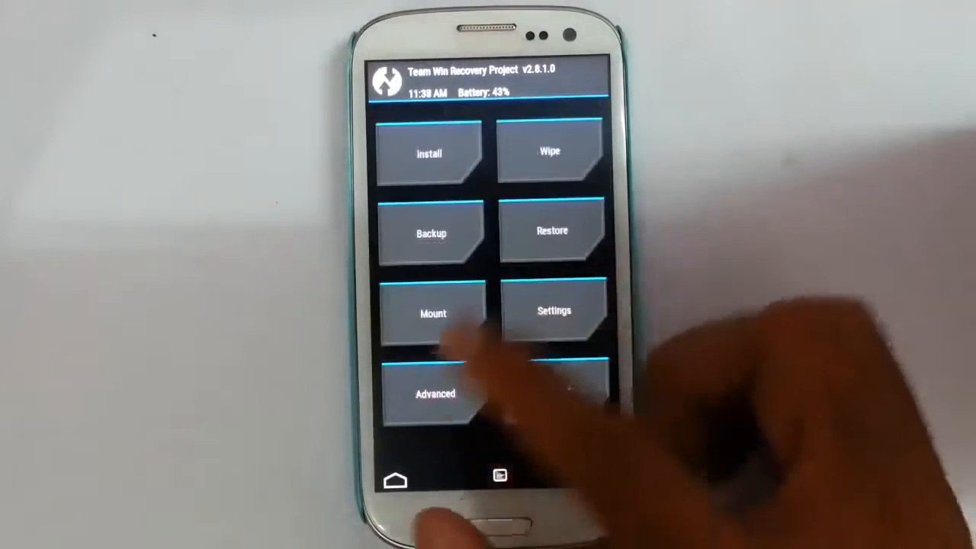
Flash the boeffla-kernel zip, then reboot the phone into the new system.
{"action": "left_click", "coordinate": [430, 152]}
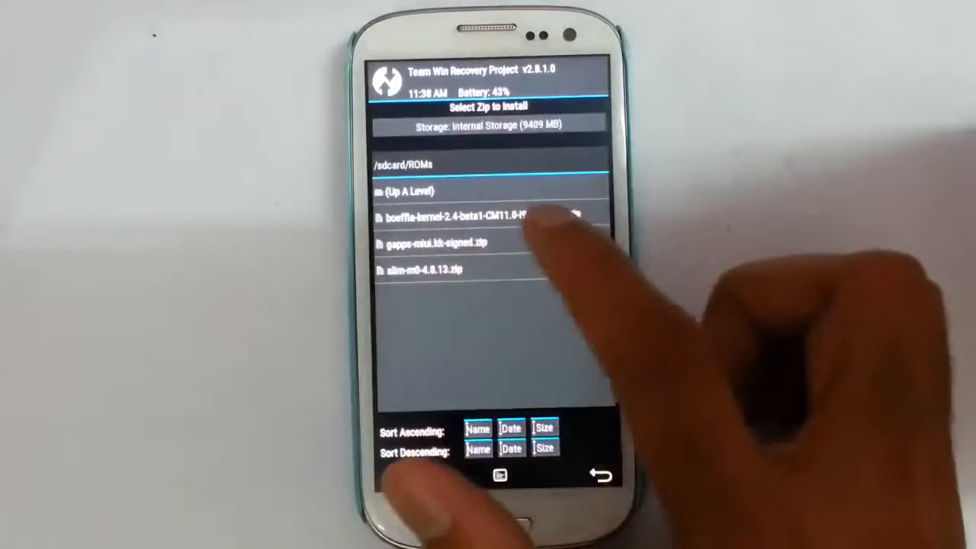
{"action": "left_click", "coordinate": [472, 216]}
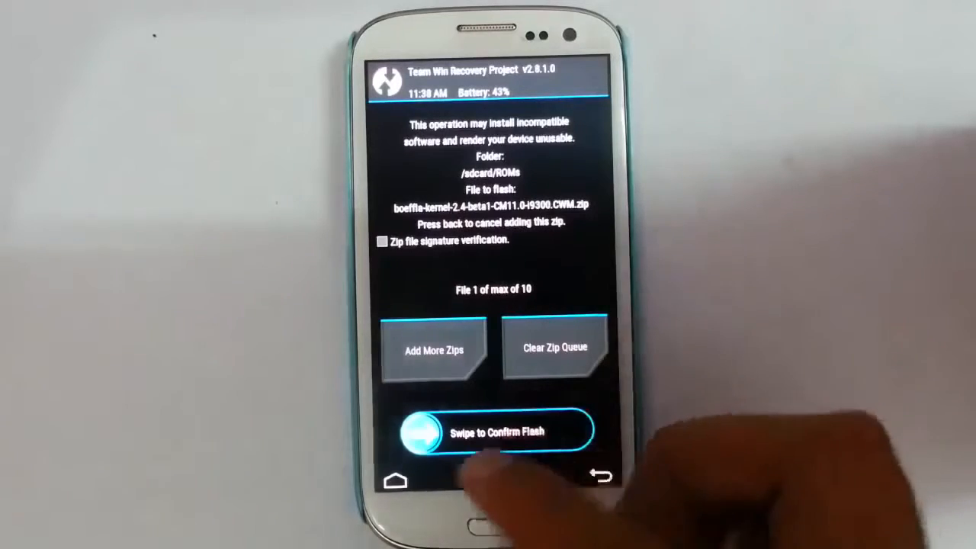
{"action": "left_click_drag", "start_coordinate": [411, 431], "coordinate": [572, 431]}
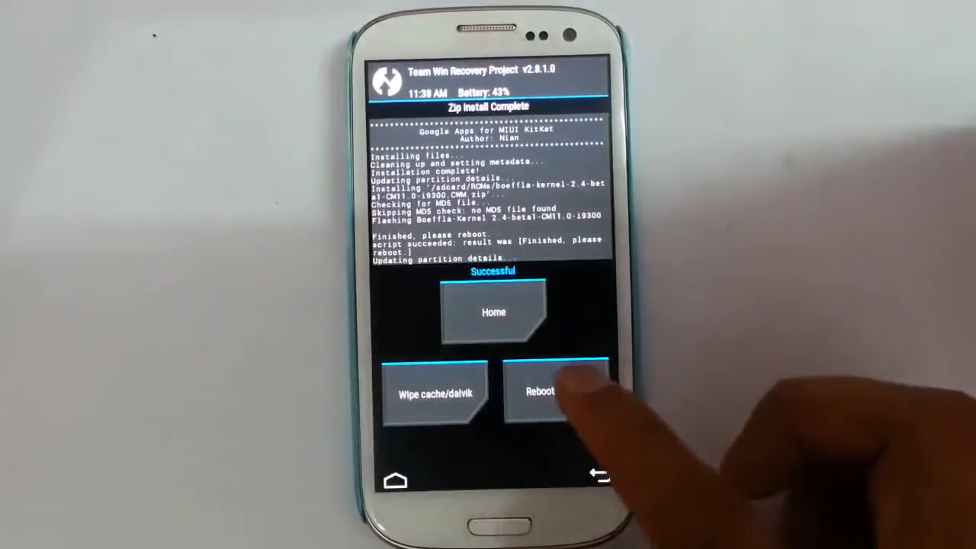
{"action": "left_click", "coordinate": [543, 390]}
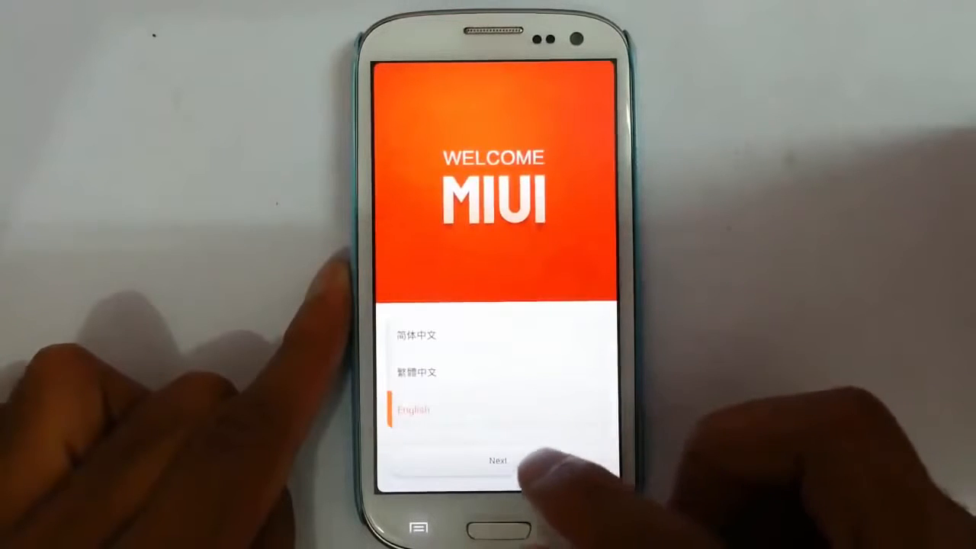
Continue with English, skip WLAN and Mi Account sign-in, and accept the data usage warning.
{"action": "left_click", "coordinate": [497, 460]}
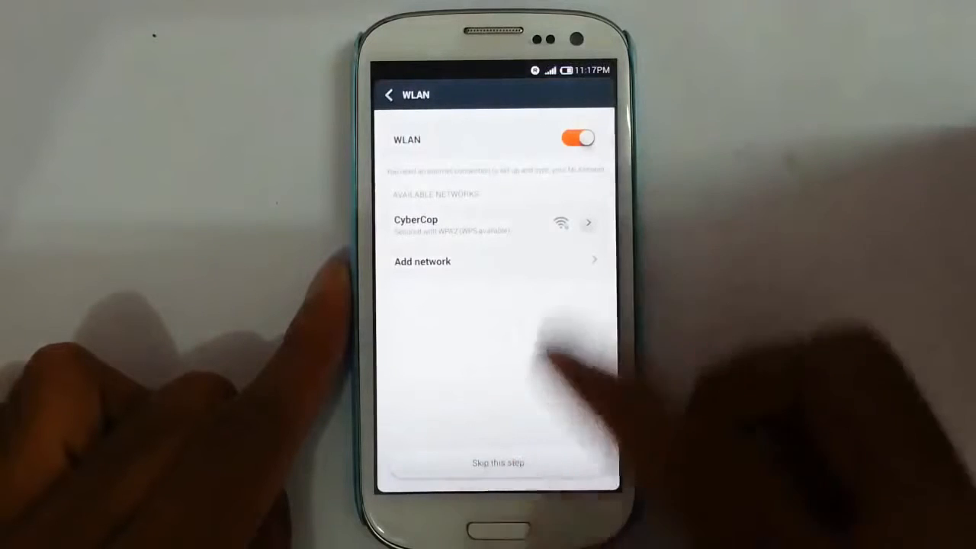
{"action": "left_click", "coordinate": [497, 462]}
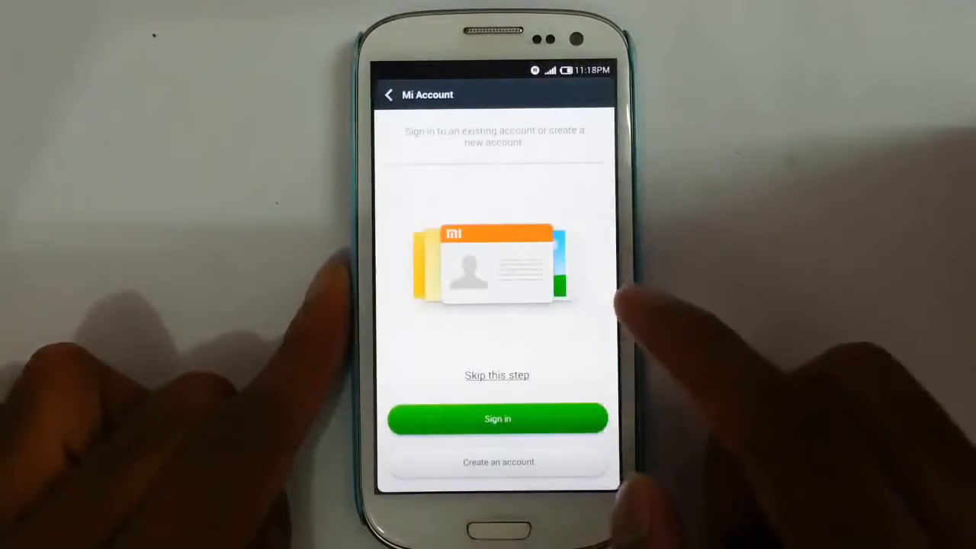
{"action": "left_click", "coordinate": [497, 375]}
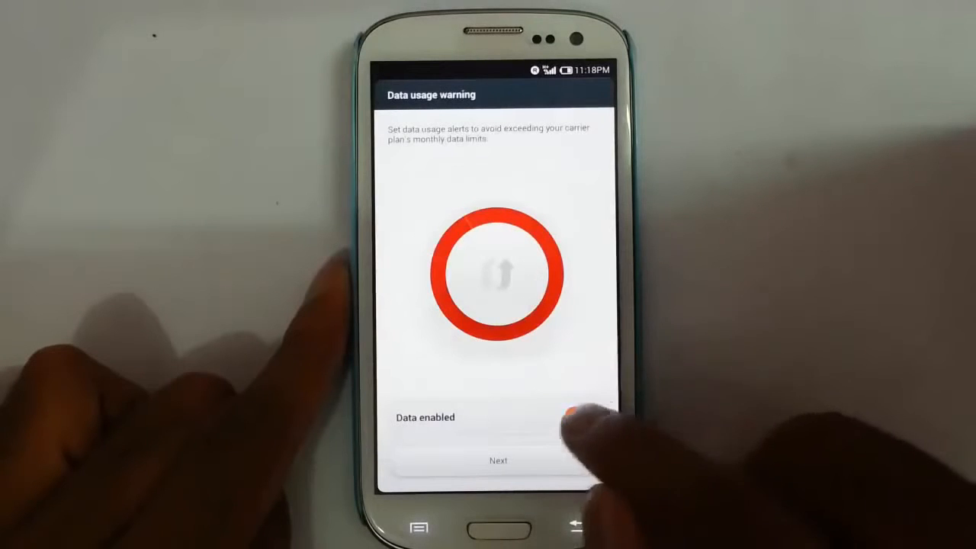
{"action": "left_click", "coordinate": [582, 418]}
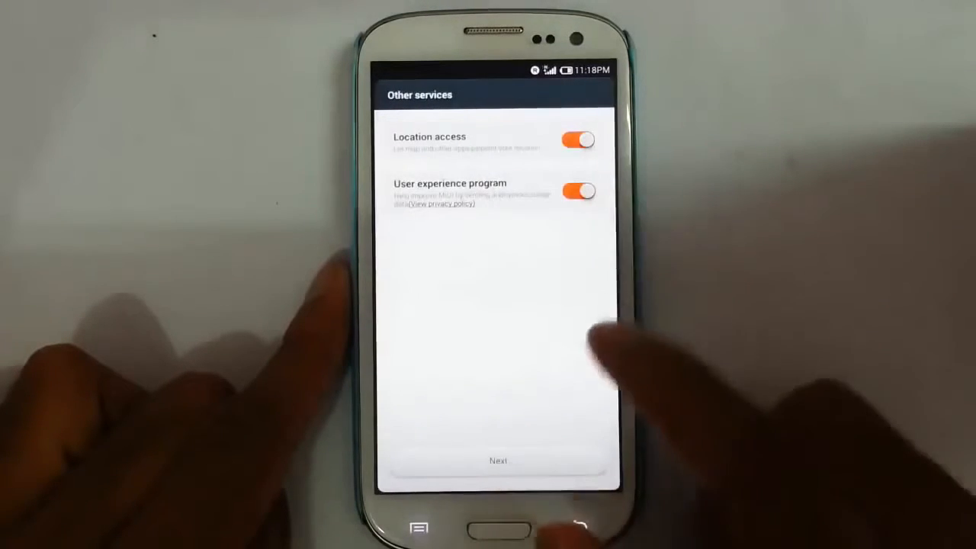
Pass the other services options, allow Google location collection, and finish setup to the home screen.
{"action": "left_click", "coordinate": [497, 460]}
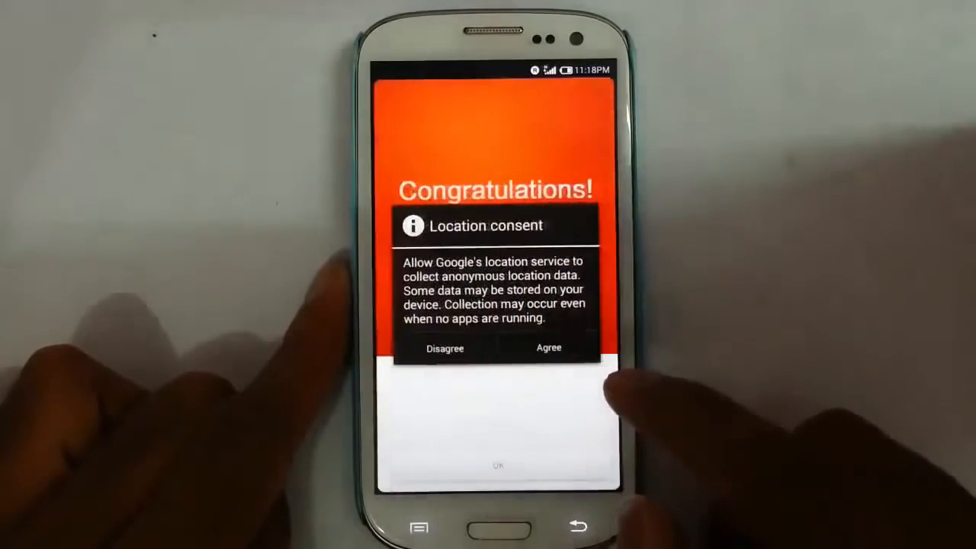
{"action": "left_click", "coordinate": [549, 347]}
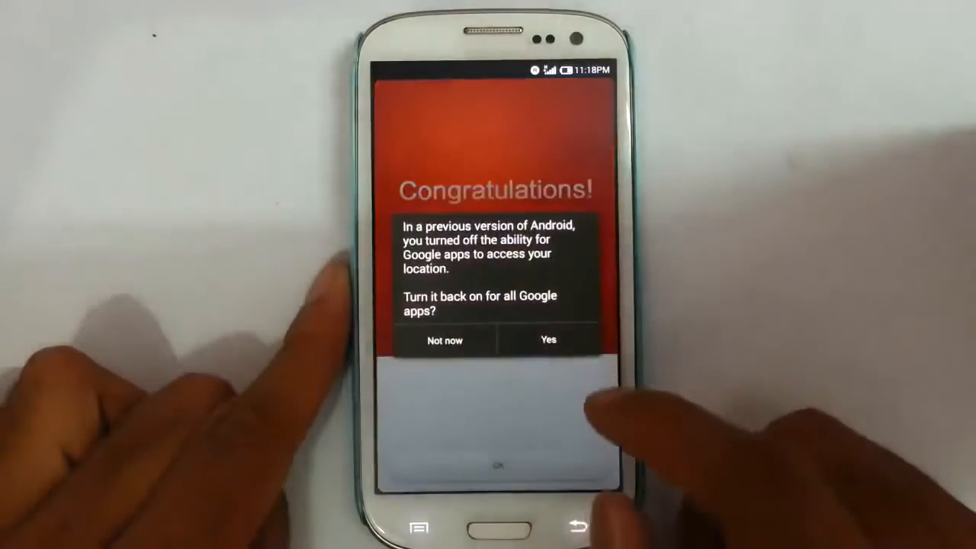
{"action": "left_click", "coordinate": [549, 342]}
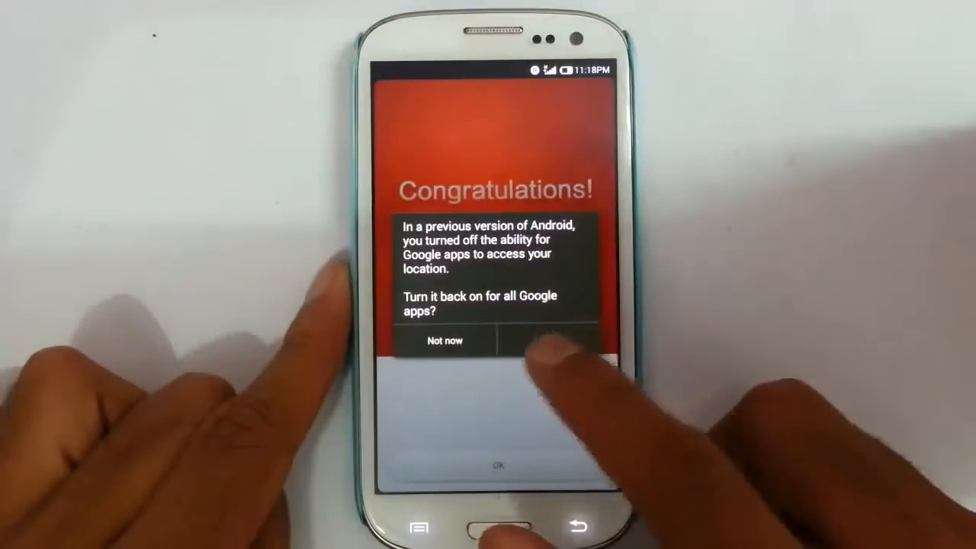
{"action": "left_click", "coordinate": [547, 341]}
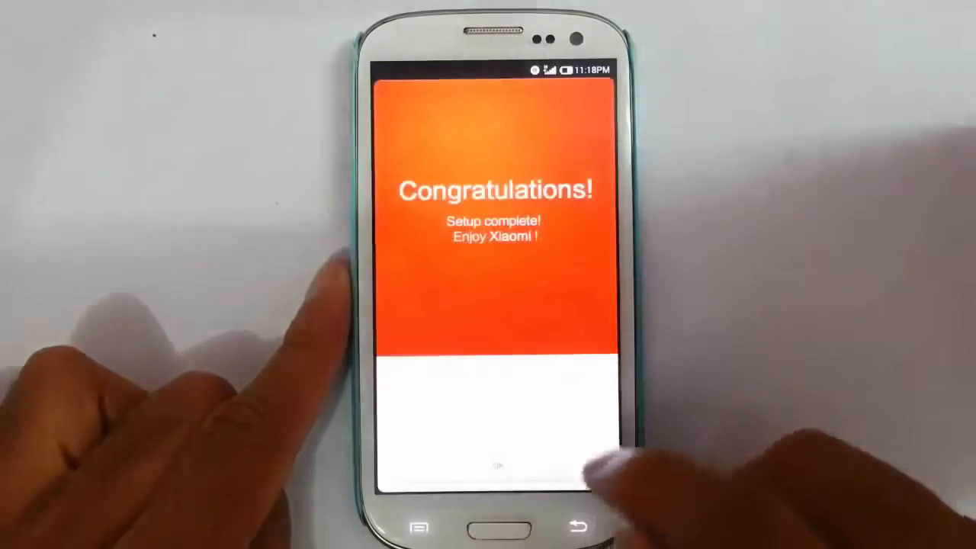
{"action": "left_click", "coordinate": [497, 465]}
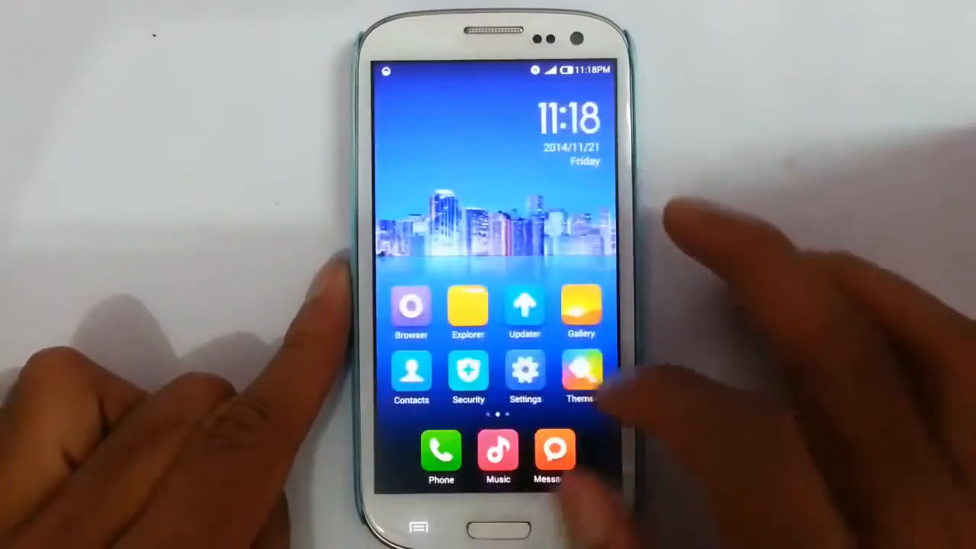
In Settings' General tab, show About phone with model, Android, MIUI version, kernel and build number.
{"action": "left_click", "coordinate": [524, 373]}
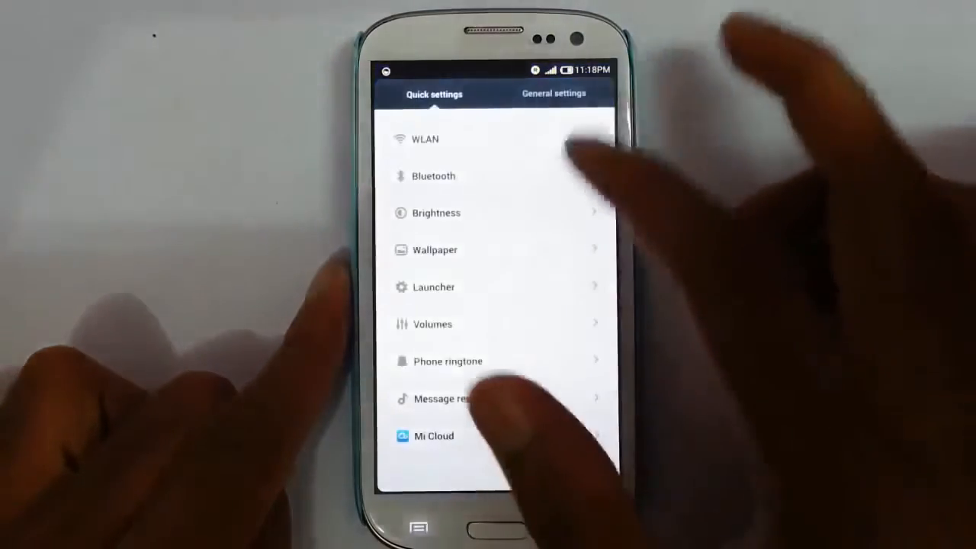
{"action": "left_click", "coordinate": [555, 93]}
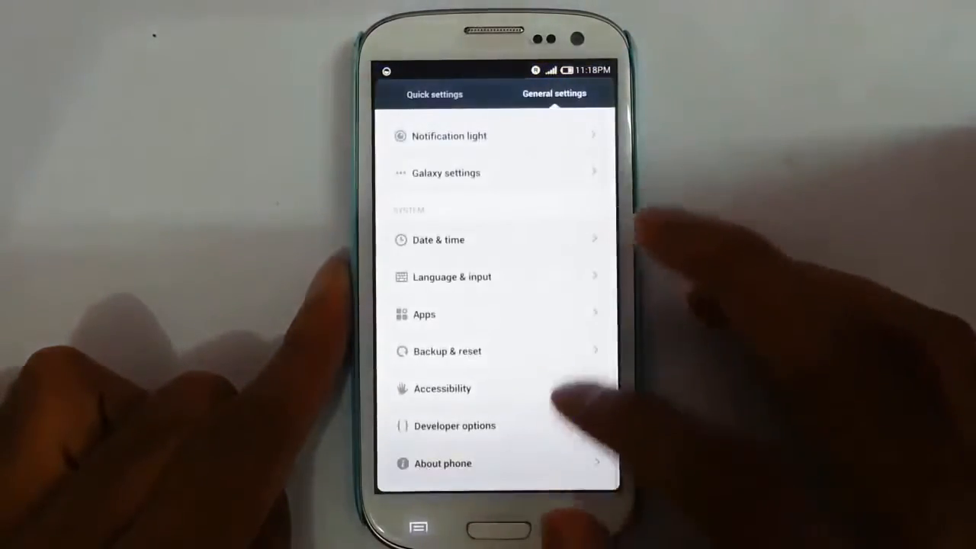
{"action": "left_click", "coordinate": [442, 463]}
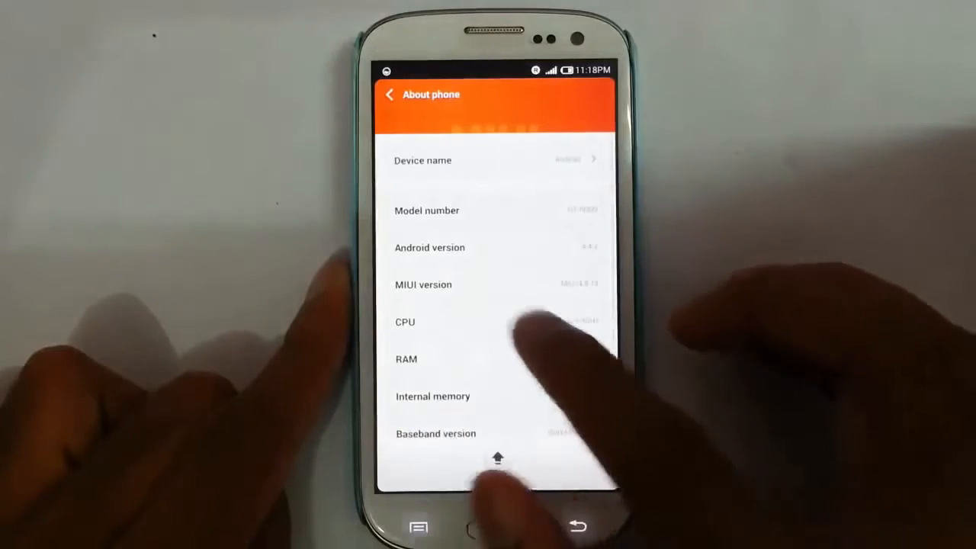
{"action": "scroll", "scroll_direction": "down", "scroll_amount": 3}
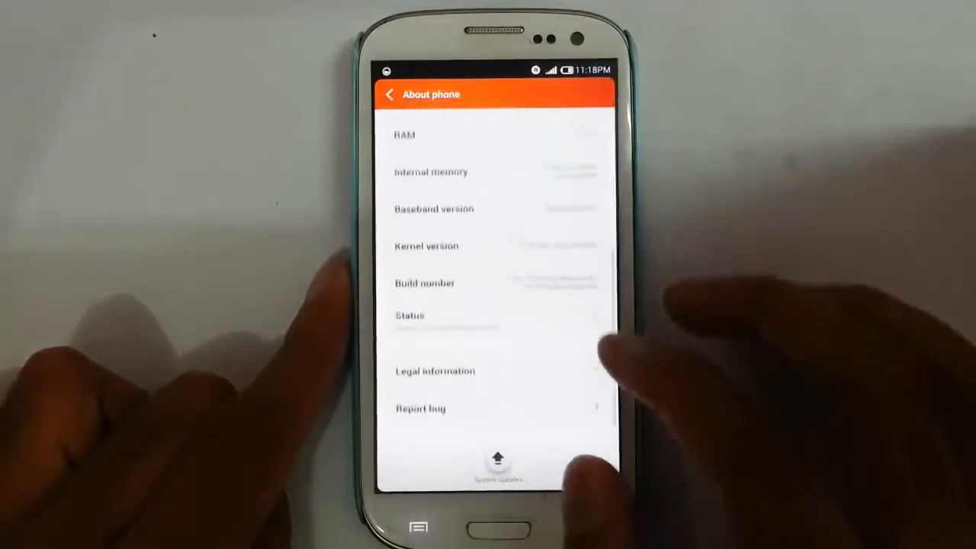